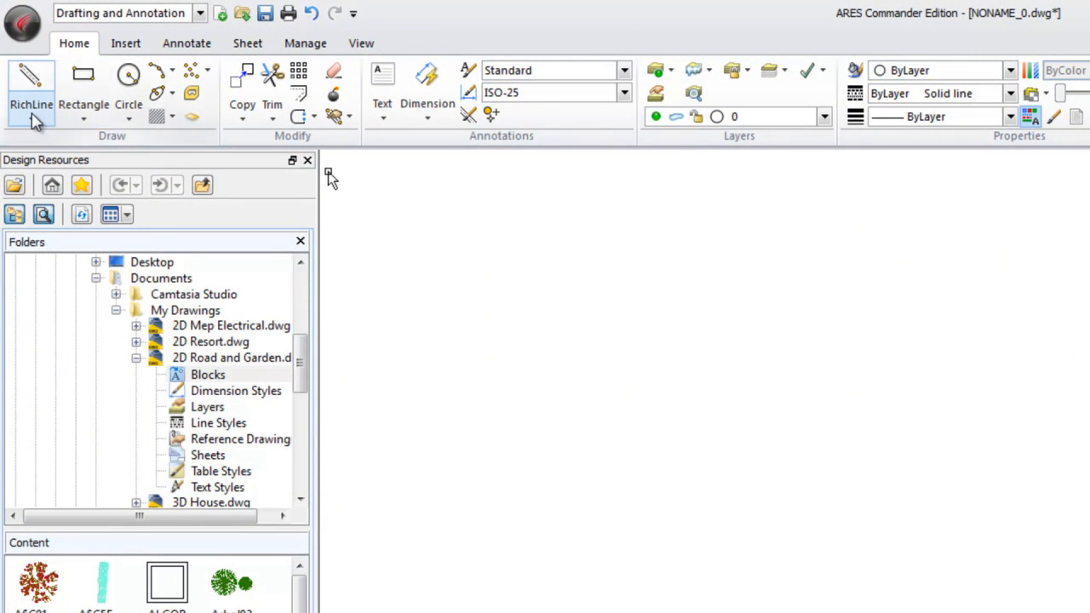
- Delete the two existing objects to leave the drawing empty
left_click(31, 118)
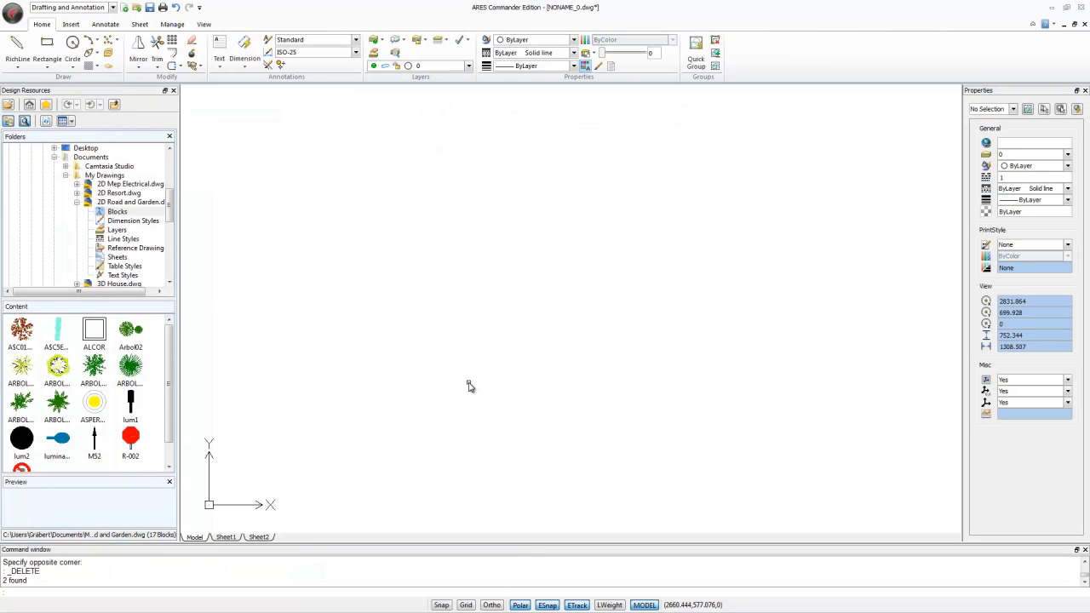
mouse_move(467, 385)
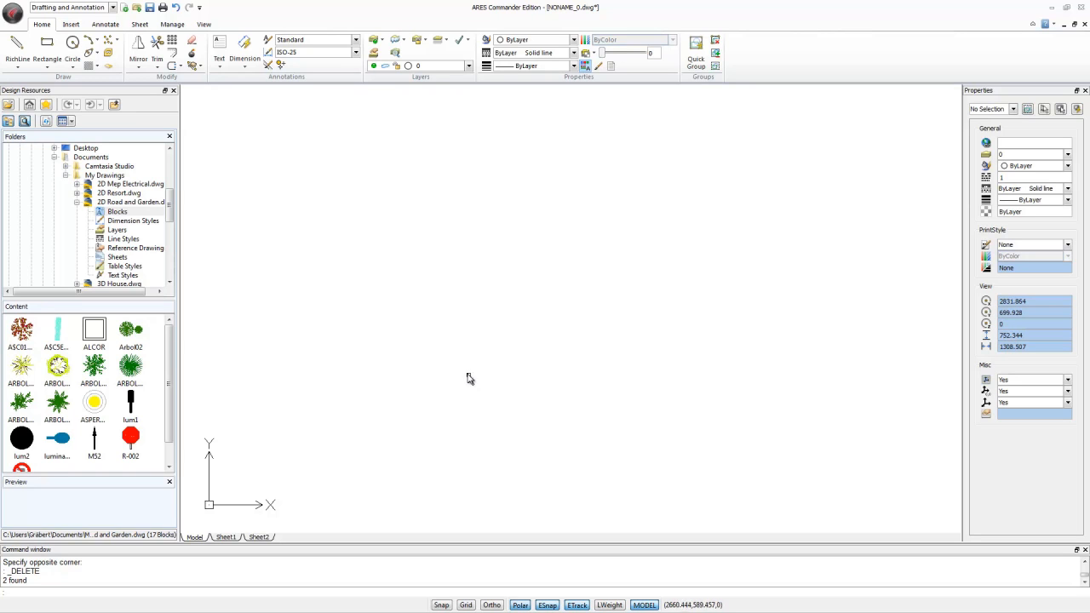
left_click(17, 48)
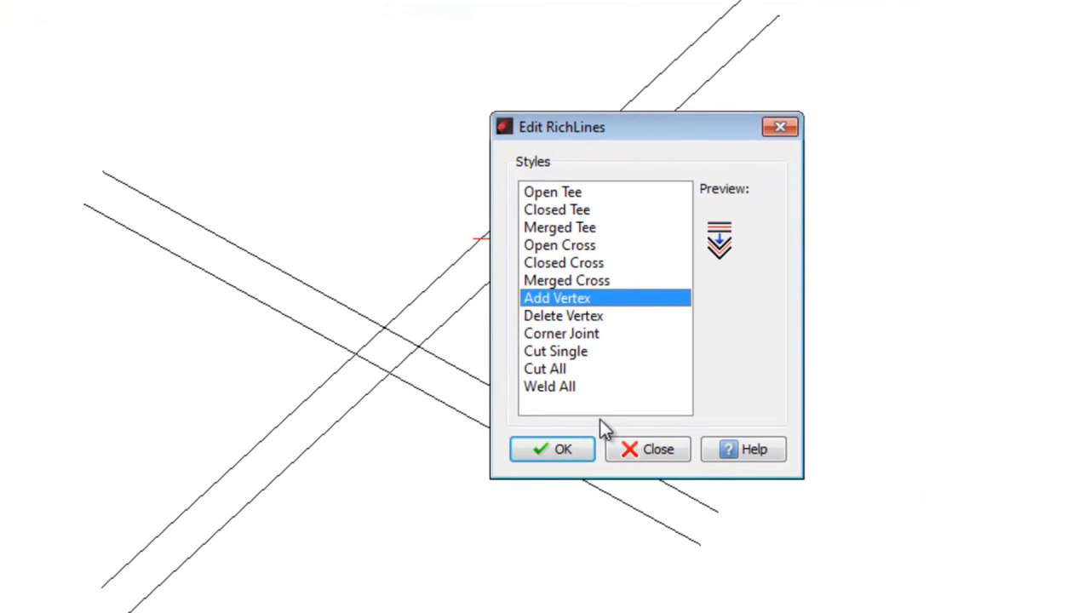
- Preview Open Cross, Delete Vertex and Open Tee, then apply Merged Tee to the two richlines
left_click(559, 245)
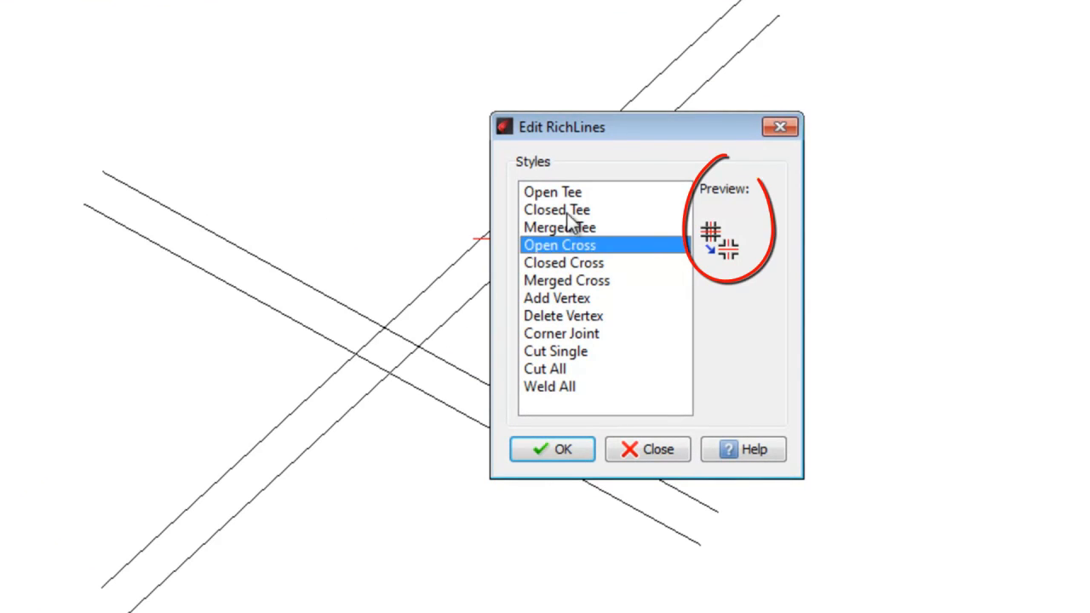
left_click(564, 315)
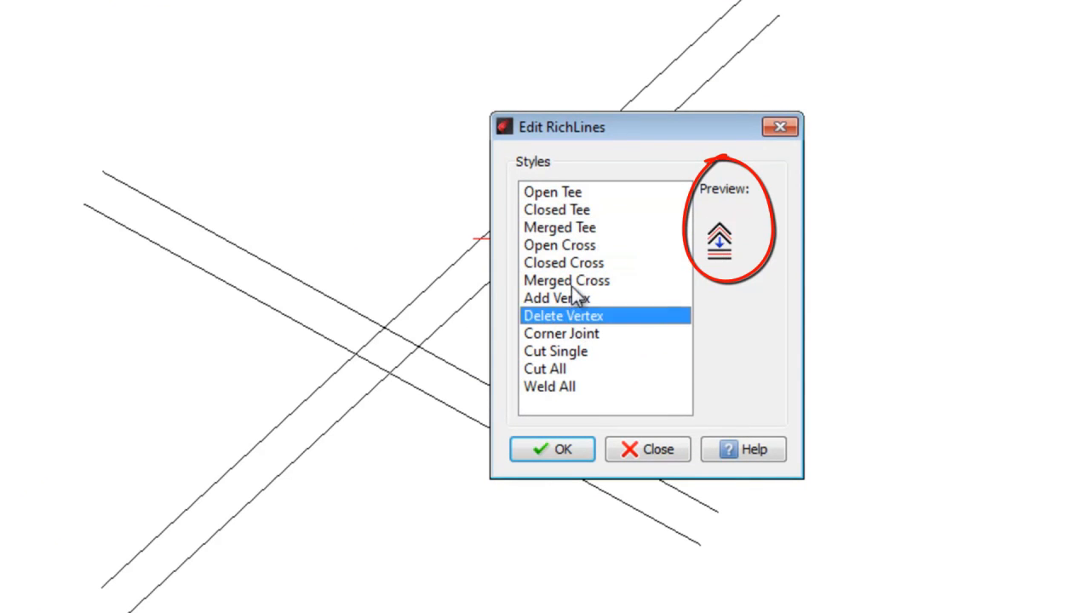
left_click(552, 191)
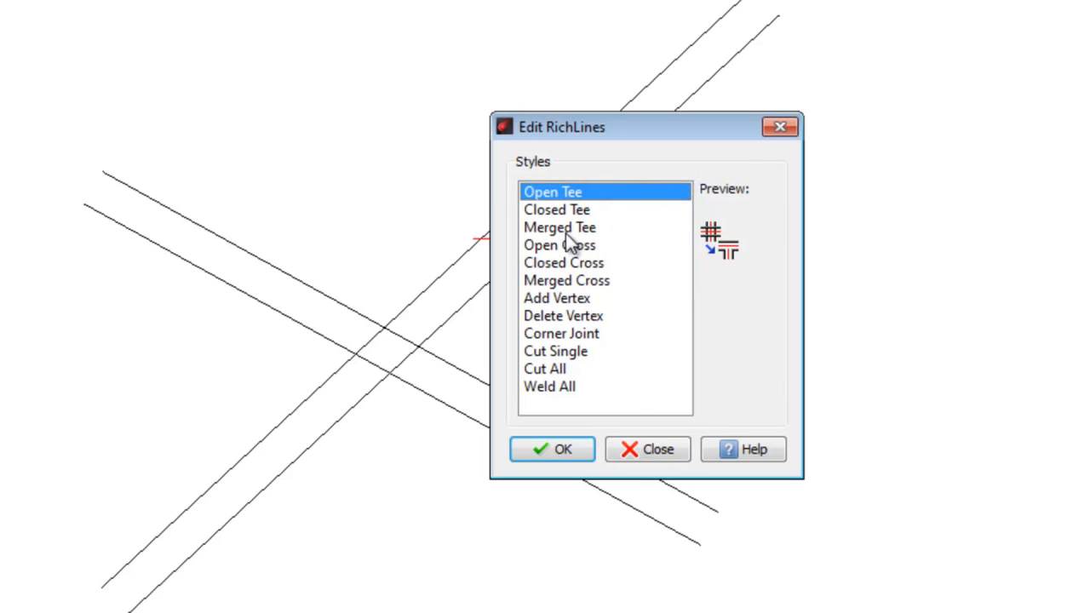
left_click(559, 229)
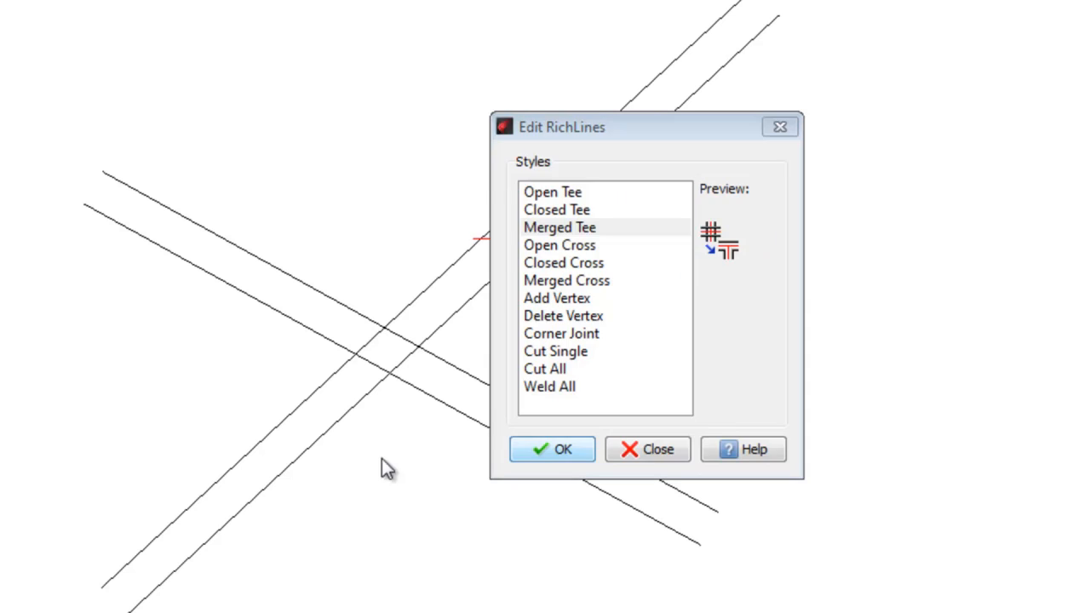
left_click(552, 450)
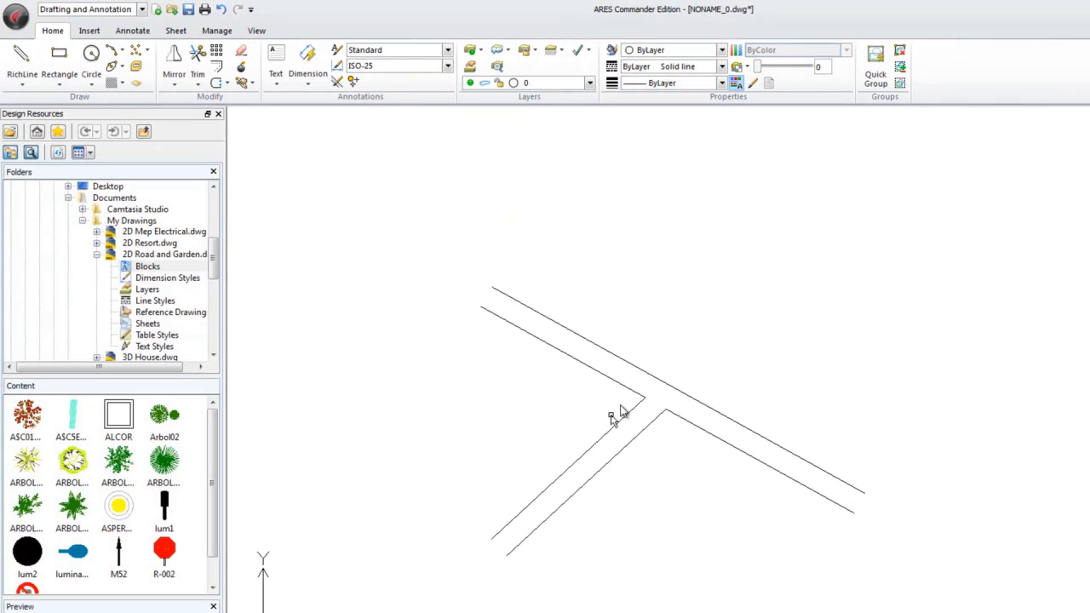
left_click(252, 89)
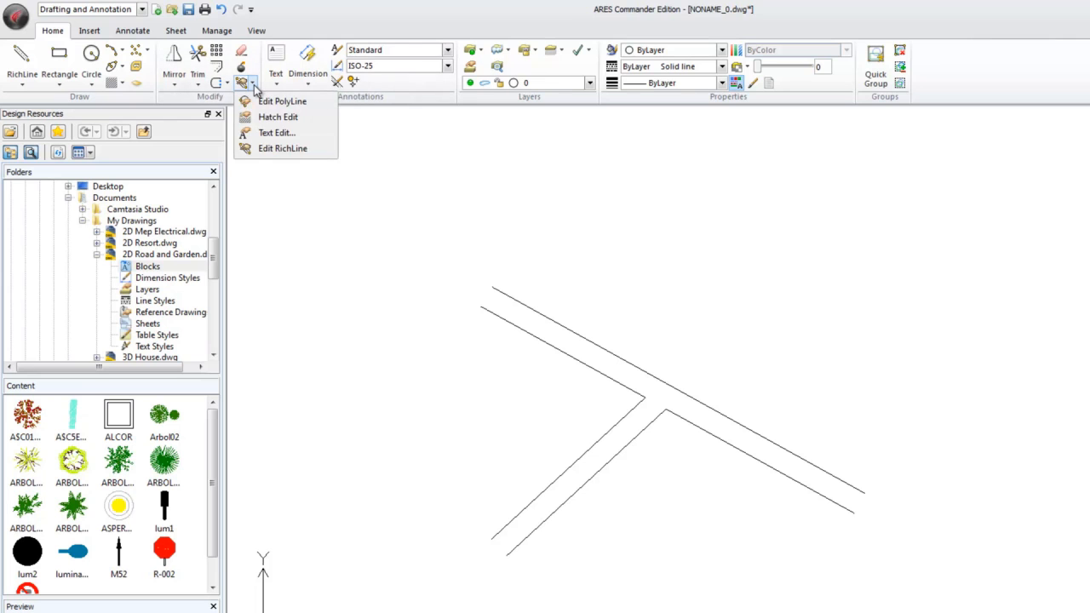
mouse_move(282, 149)
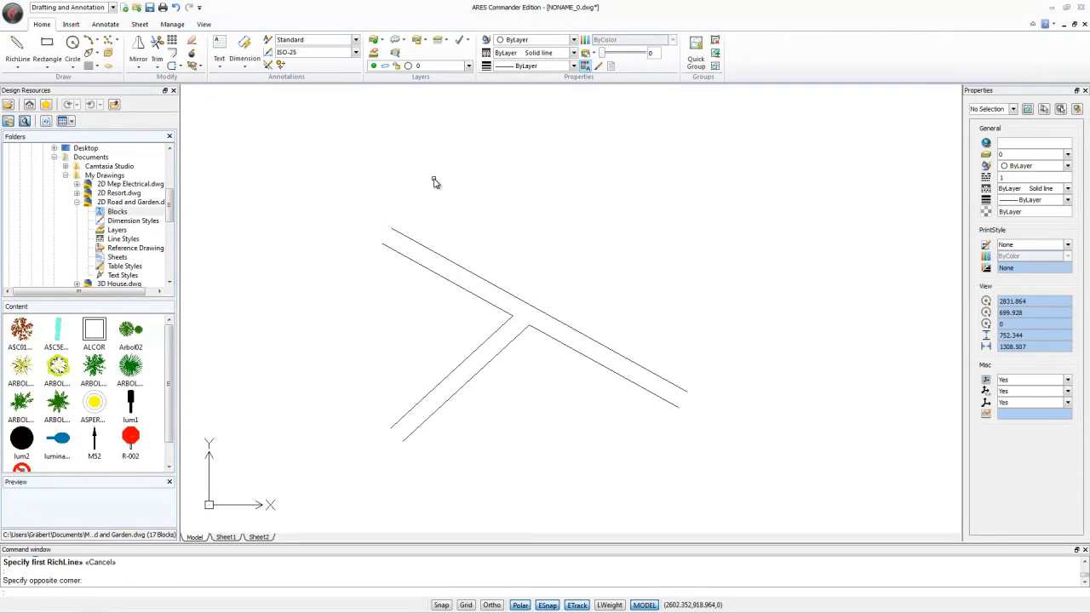
mouse_move(429, 165)
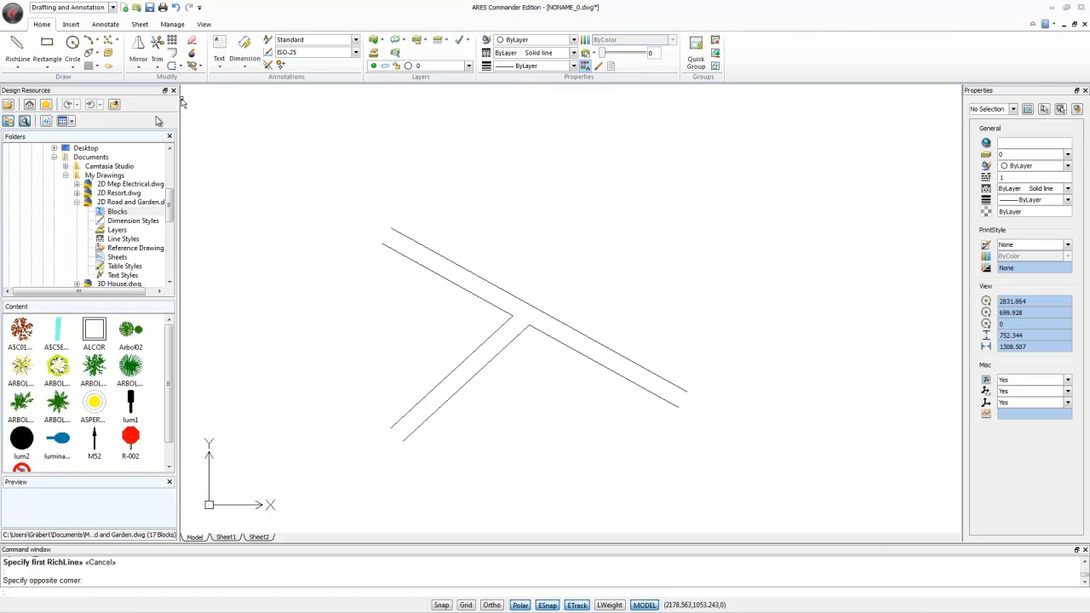
mouse_move(189, 126)
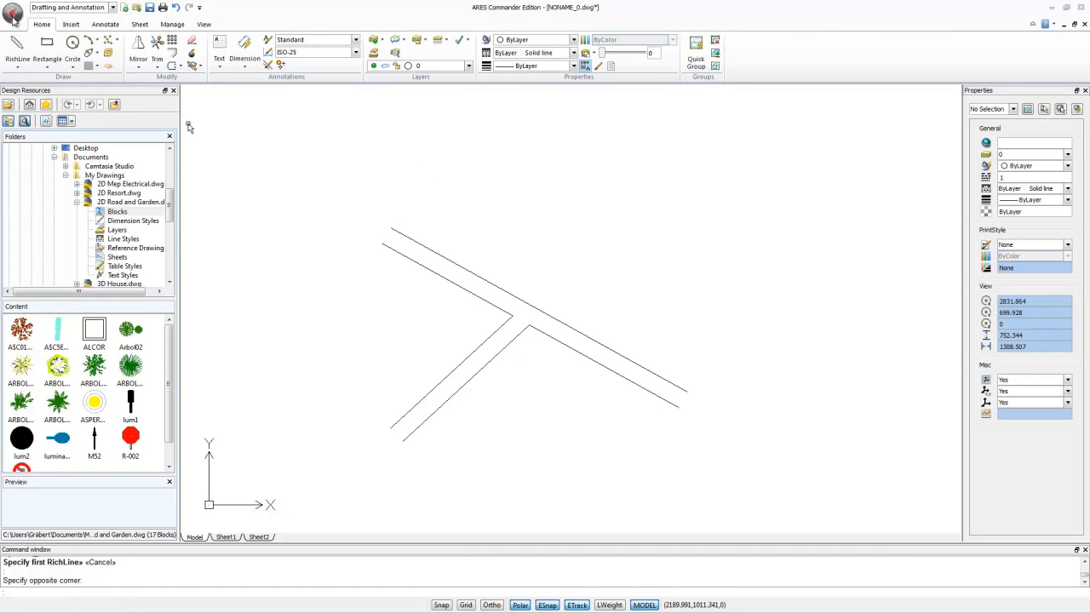
- Reach the RichLine drafting styles through Options from the application menu
left_click(14, 7)
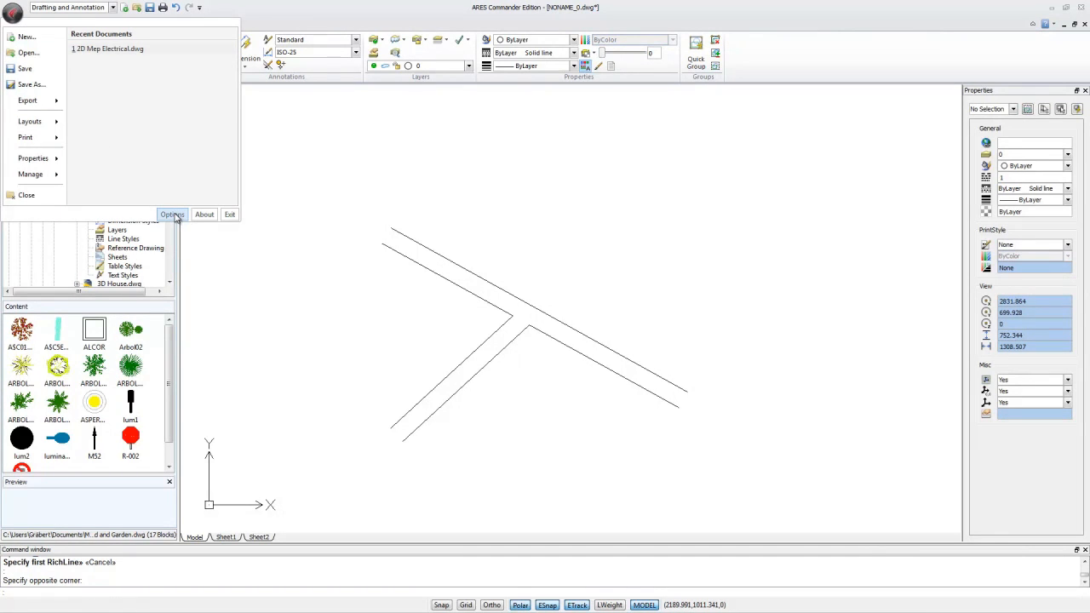
left_click(171, 215)
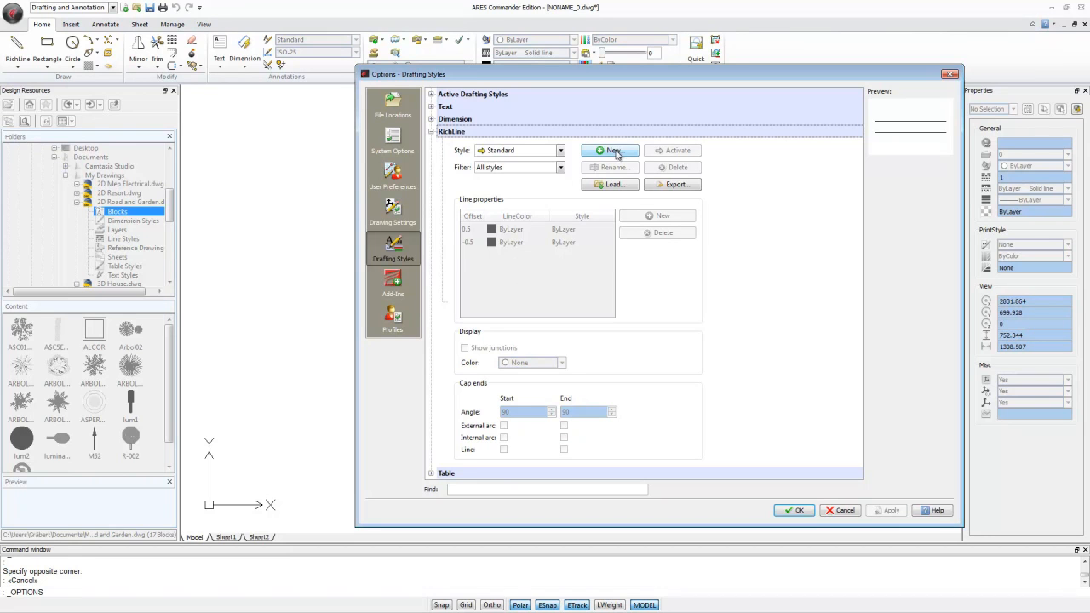
- Create a new RichLine style, replacing the default name Standard1 with W_Dividing
left_click(610, 150)
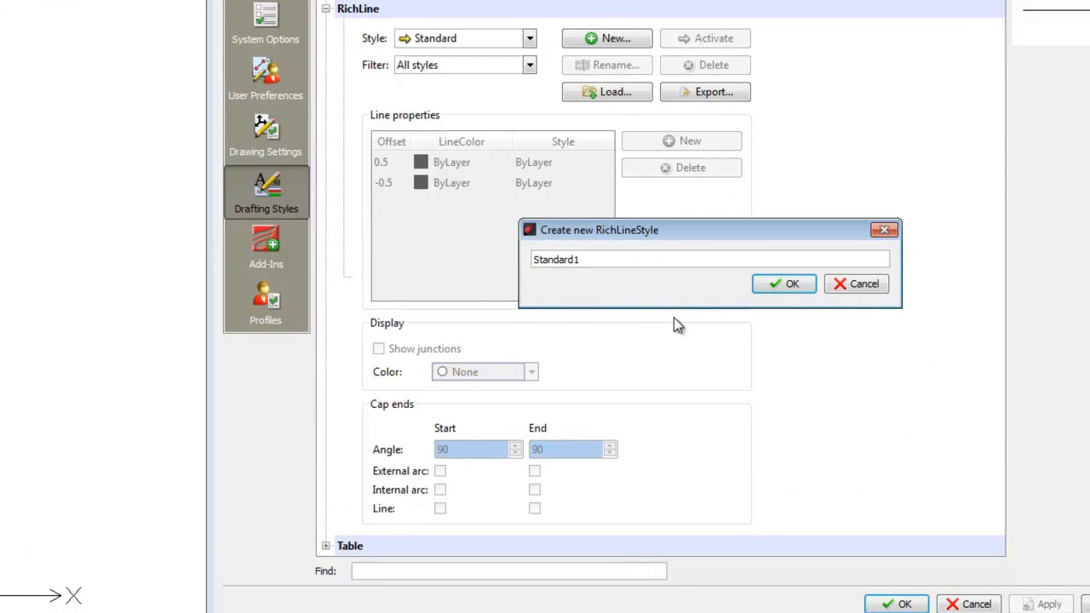
triple_click(555, 259)
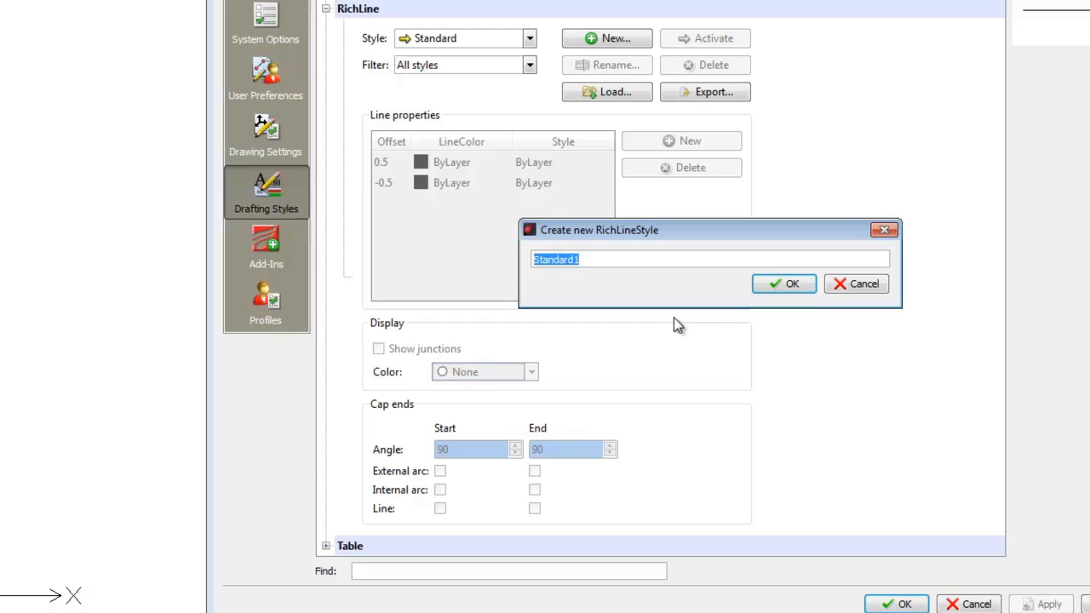
type("w_D")
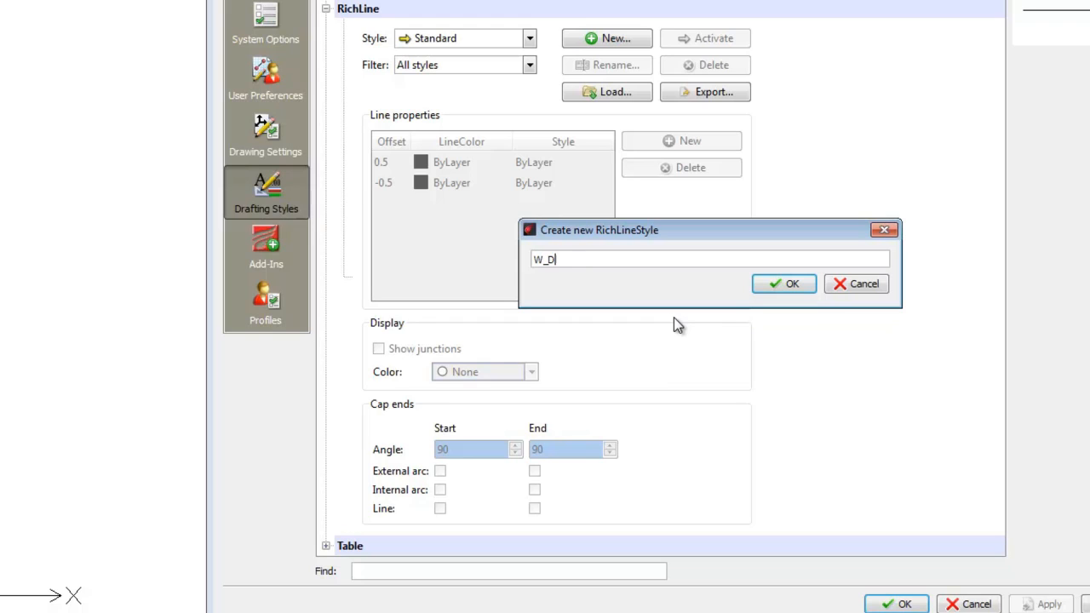
type("ividing")
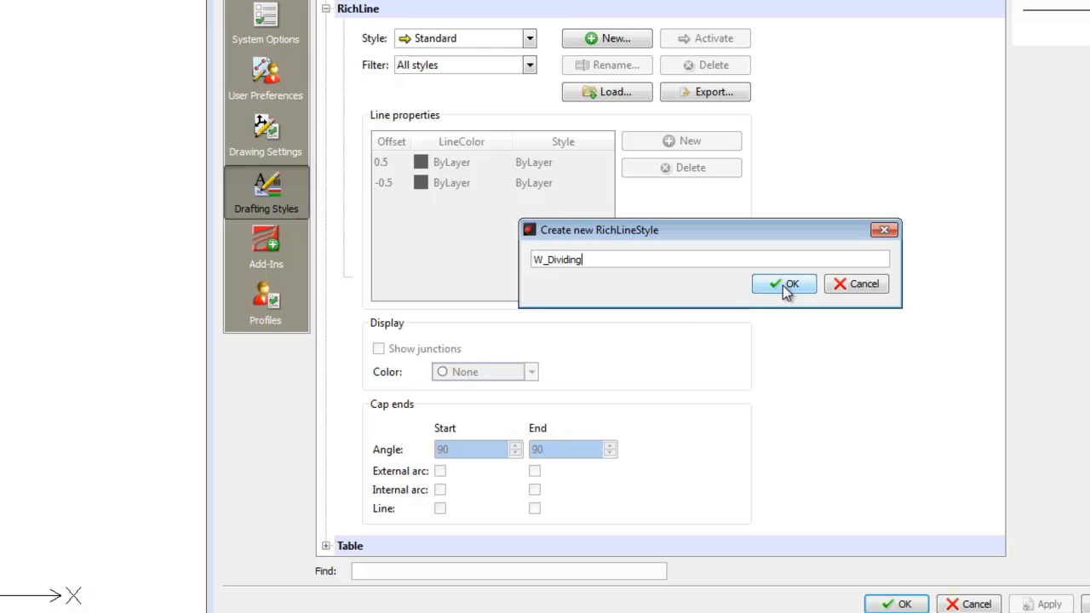
left_click(783, 282)
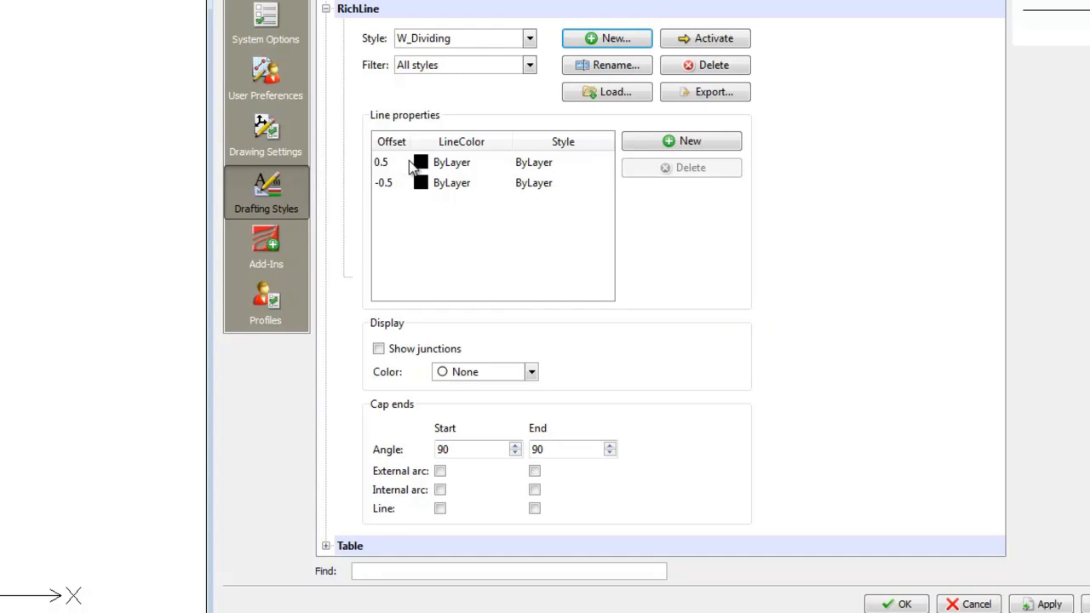
- Add a third line at offset 0 and bring up its LineColor choices
left_click(682, 140)
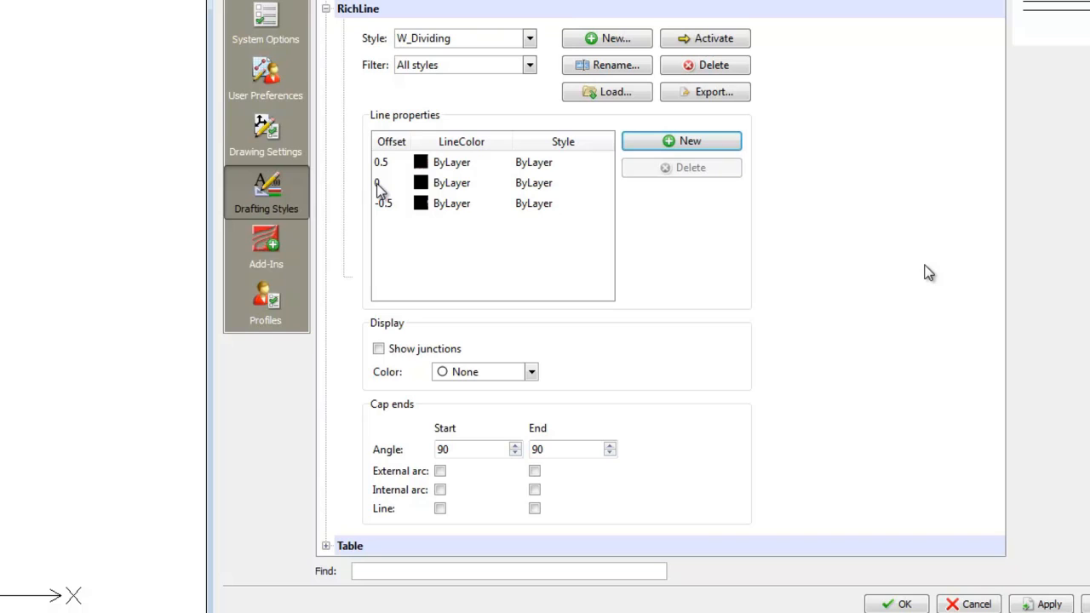
left_click(451, 183)
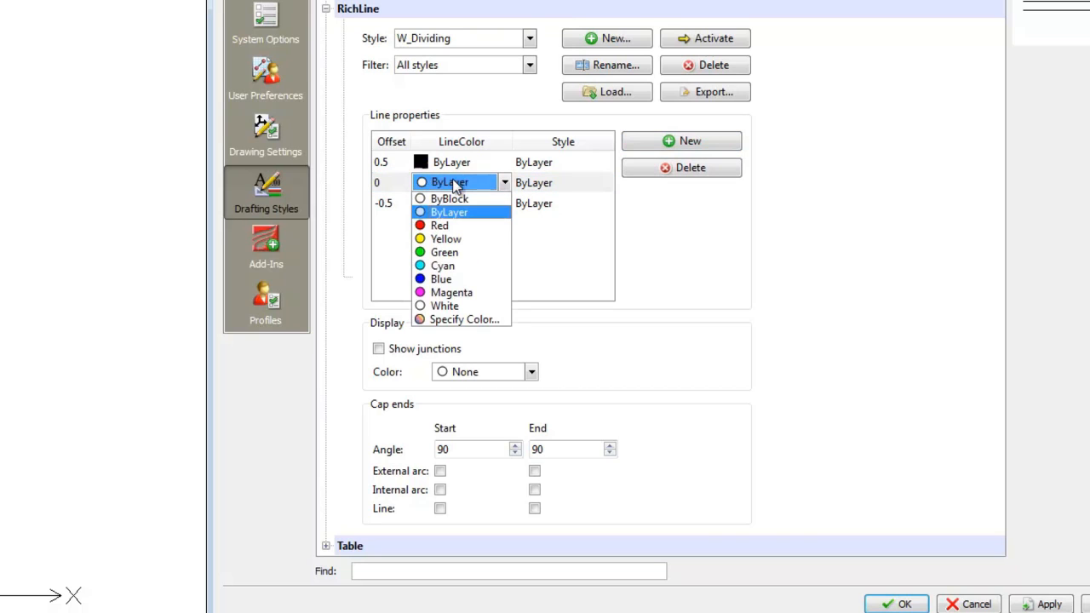
- Assign grey colour 253 to the middle line and accept the drafting style settings
left_click(464, 320)
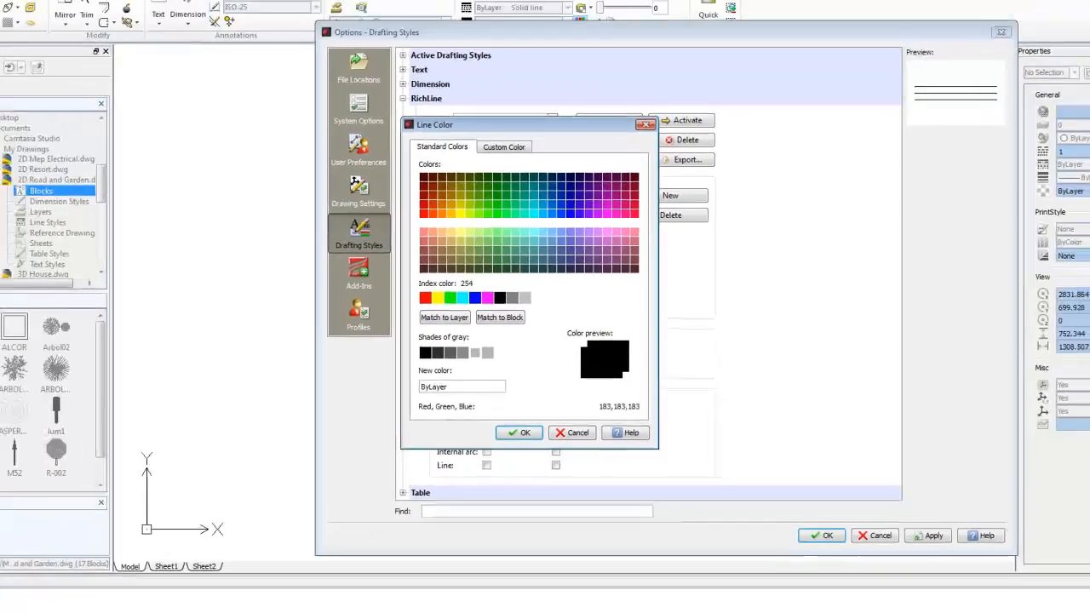
left_click(524, 432)
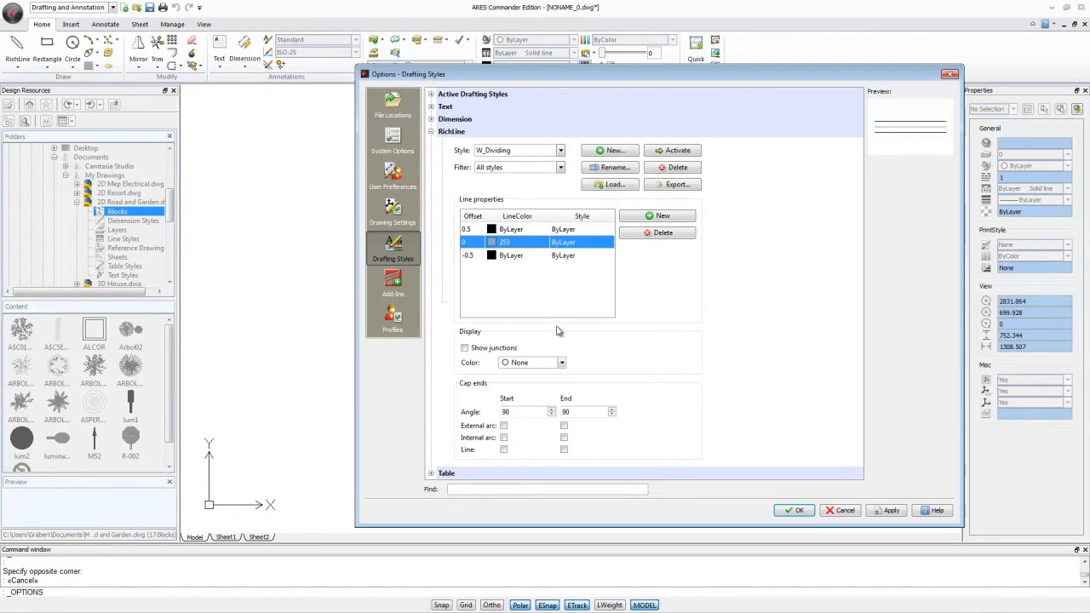
left_click(794, 511)
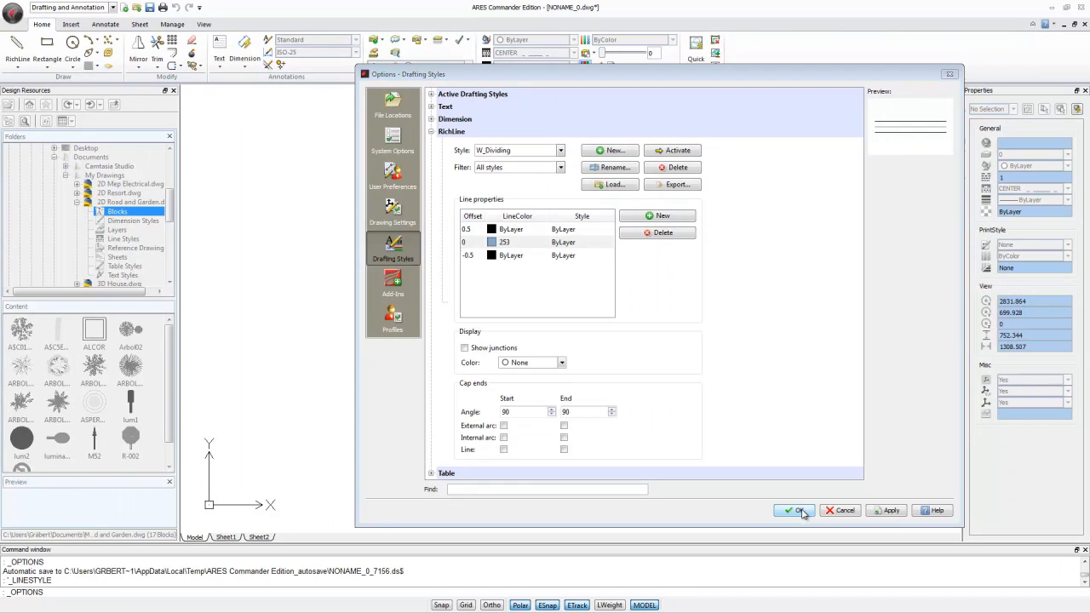
left_click(794, 511)
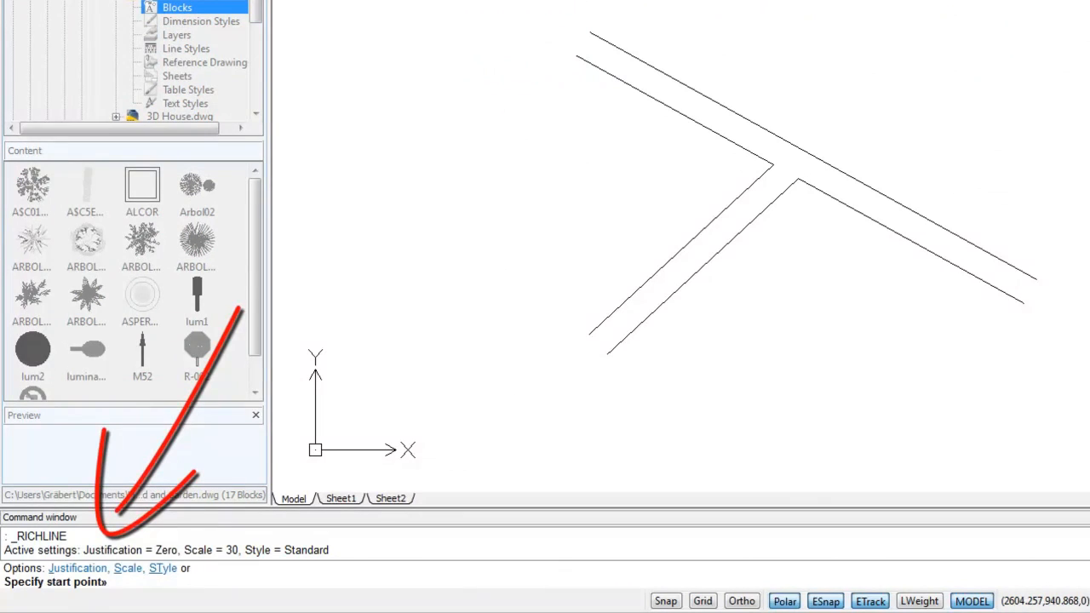
- Set W_Dividing as the RICHLINE style via STyle and place the start and next points
type("s")
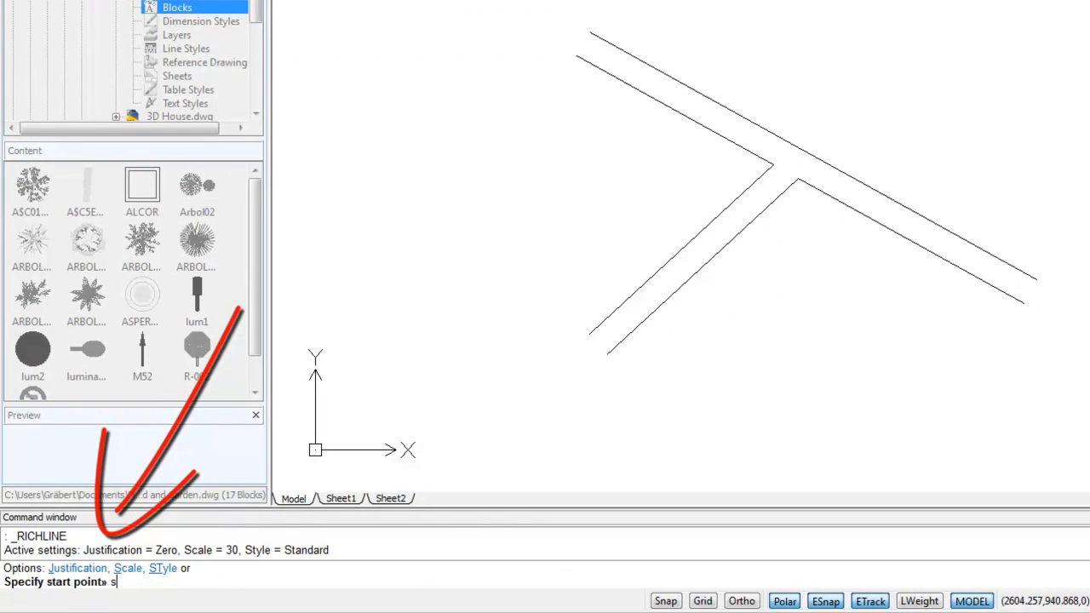
type("t")
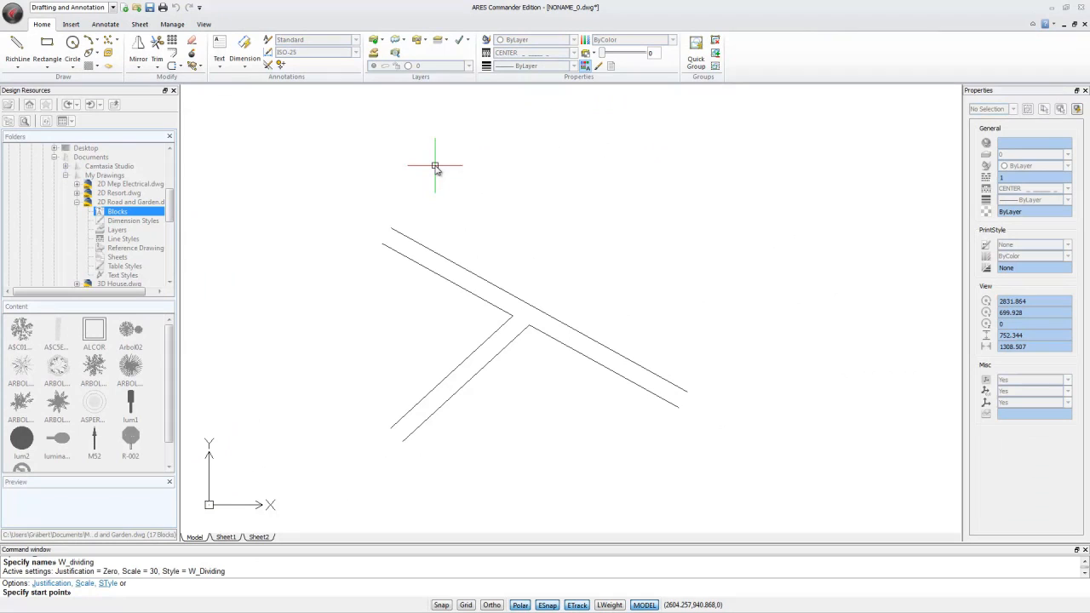
left_click(767, 410)
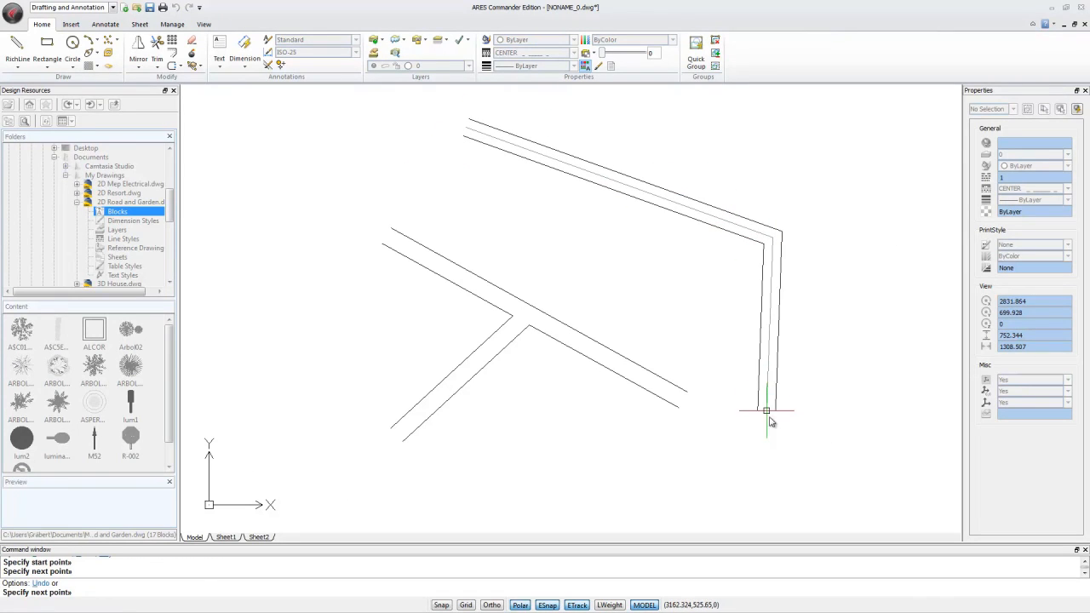
left_click(889, 441)
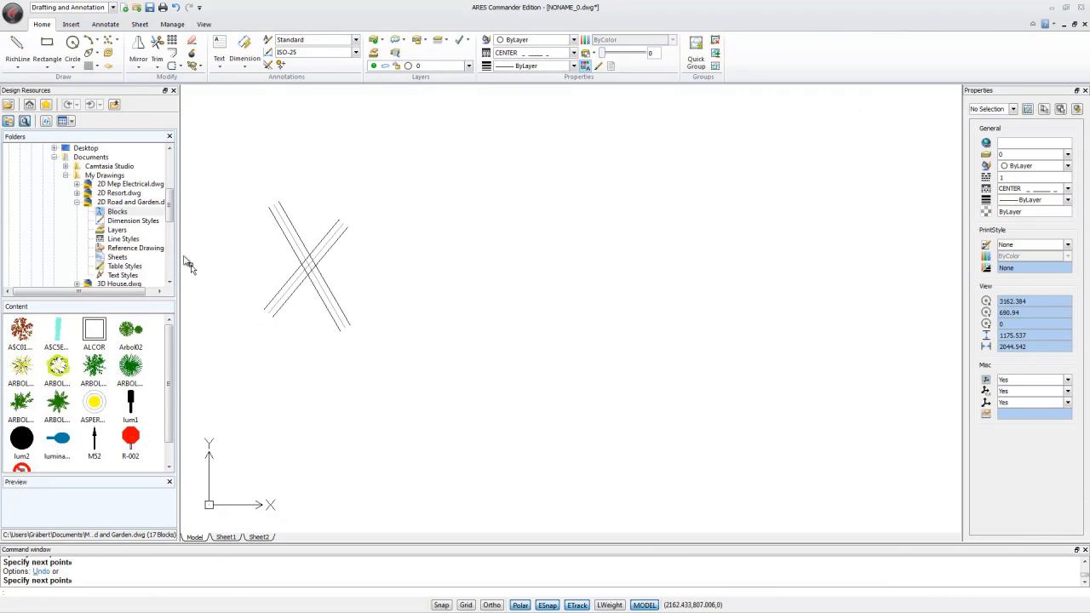
- Bring up the Edit RichLines dialog for the two crossing three-line richlines
left_click(138, 42)
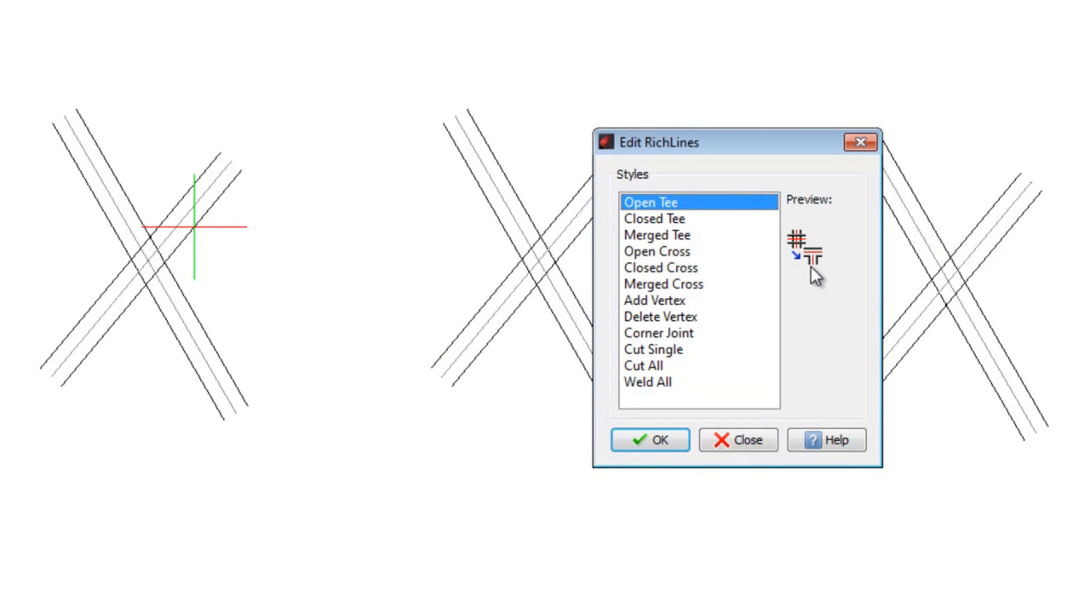
mouse_move(815, 259)
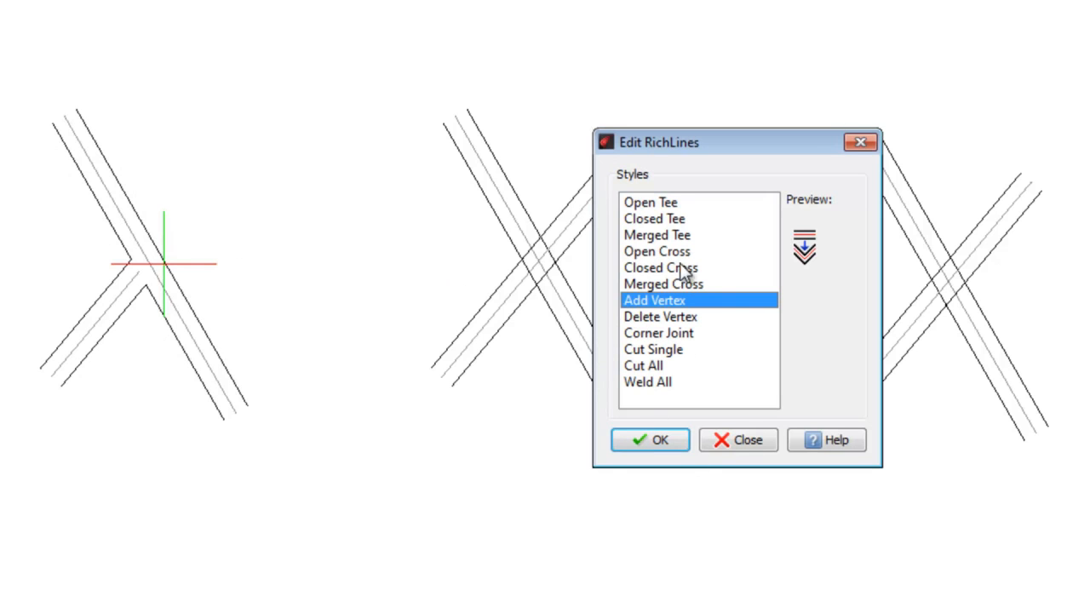
- Apply the Closed Tee intersection to the two crossing richlines
left_click(654, 218)
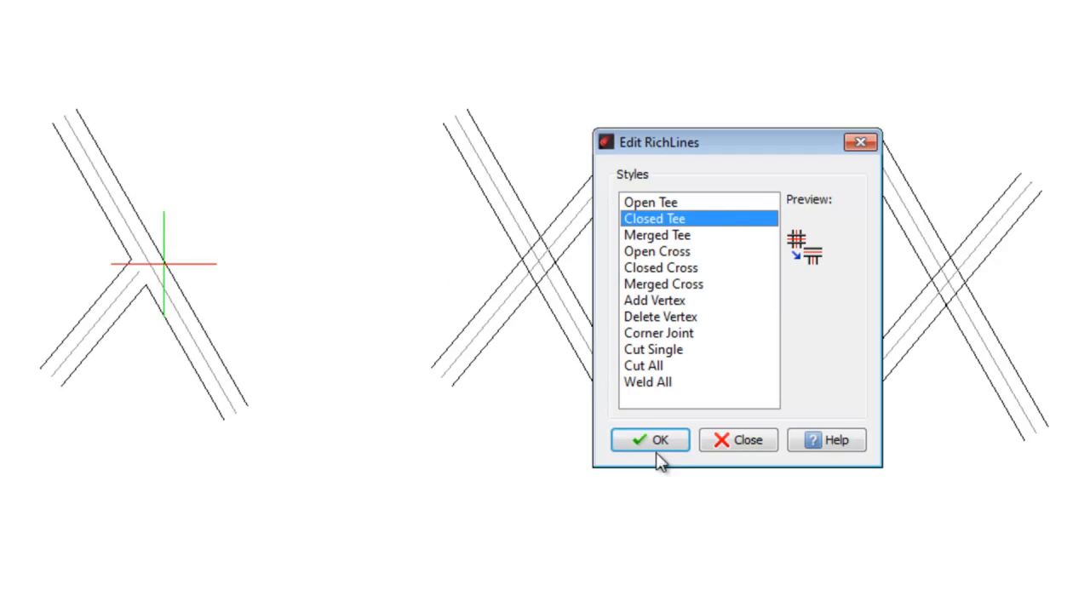
left_click(654, 300)
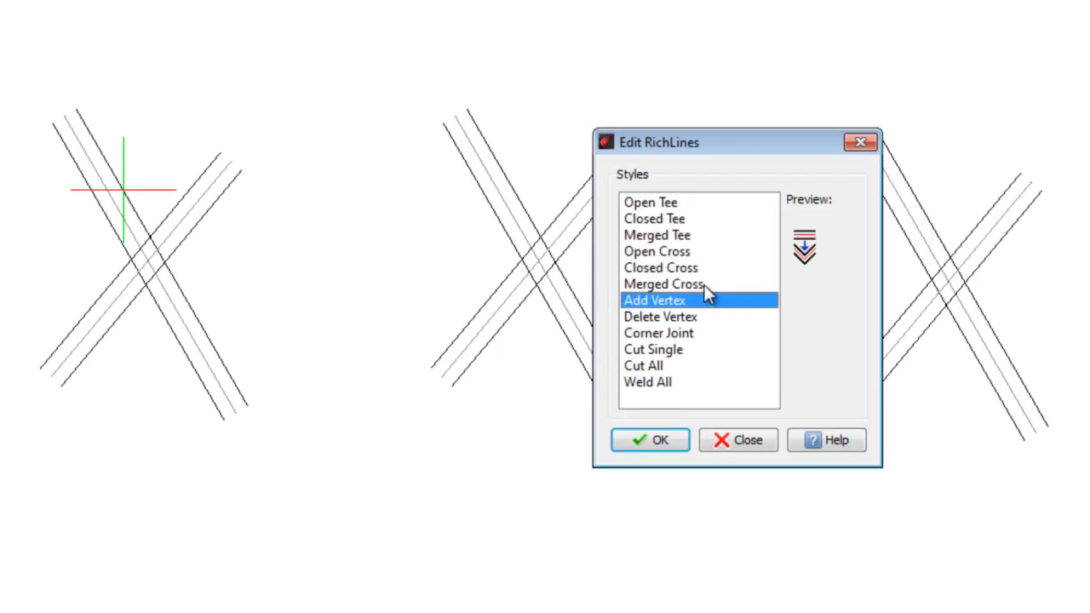
- Apply Open Cross to the crossing richlines, then choose Merged Cross and confirm it
left_click(658, 250)
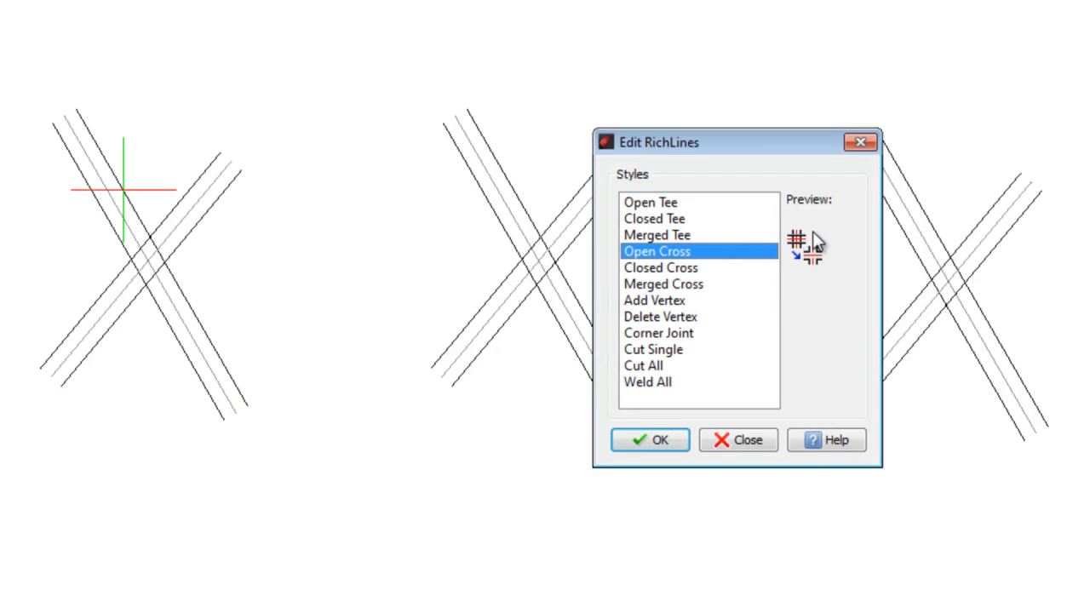
mouse_move(831, 280)
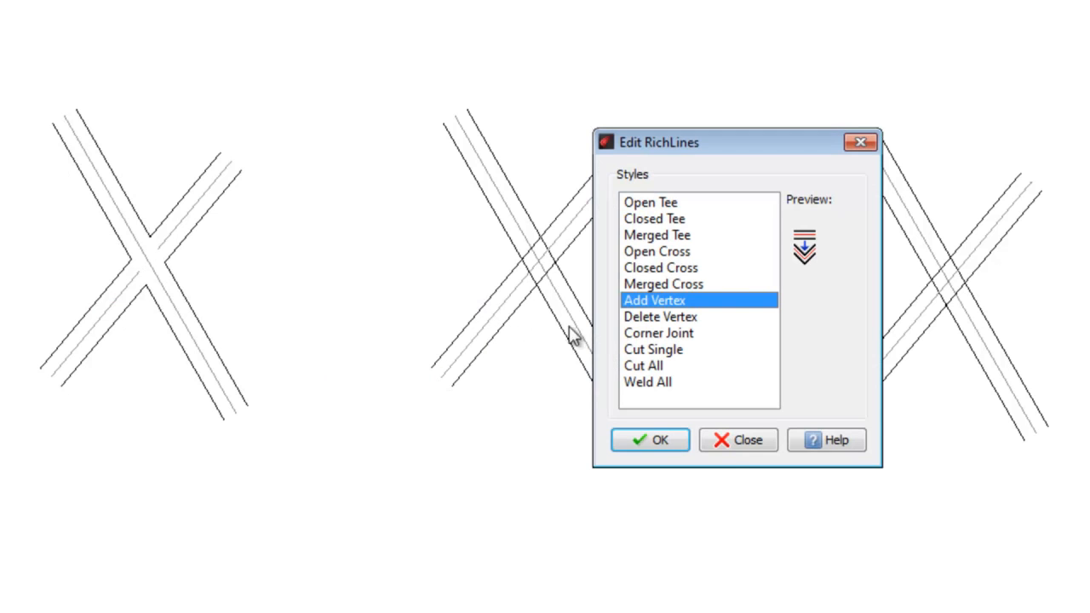
left_click(663, 283)
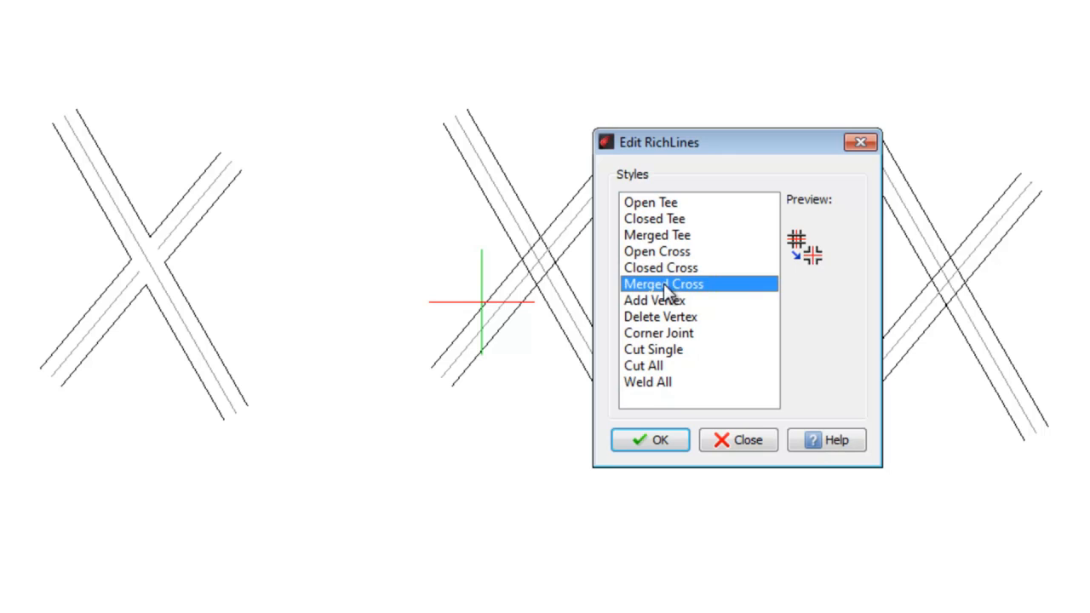
left_click(661, 268)
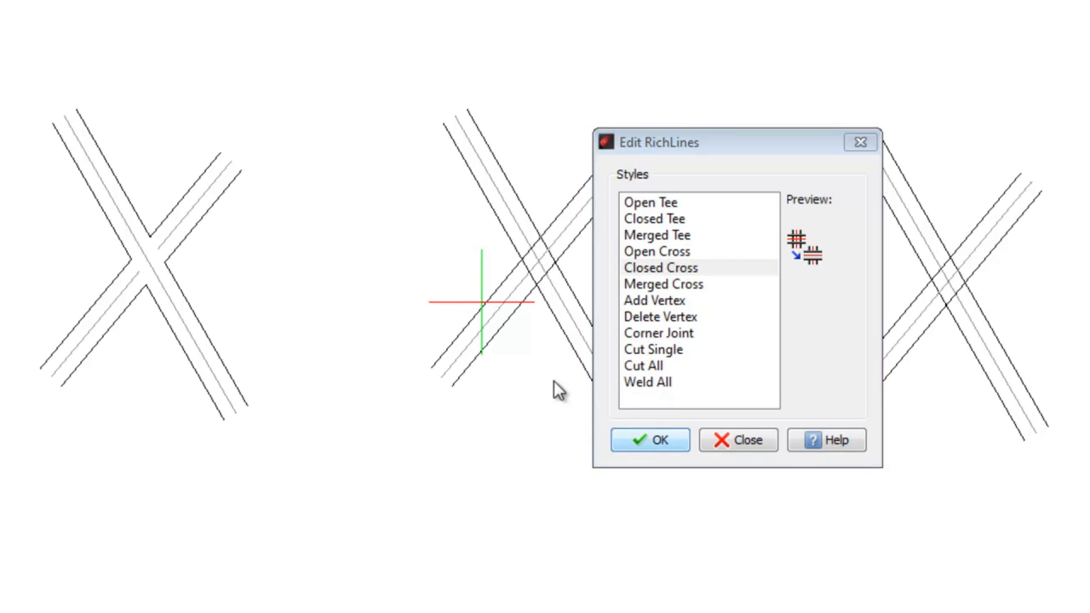
left_click(654, 300)
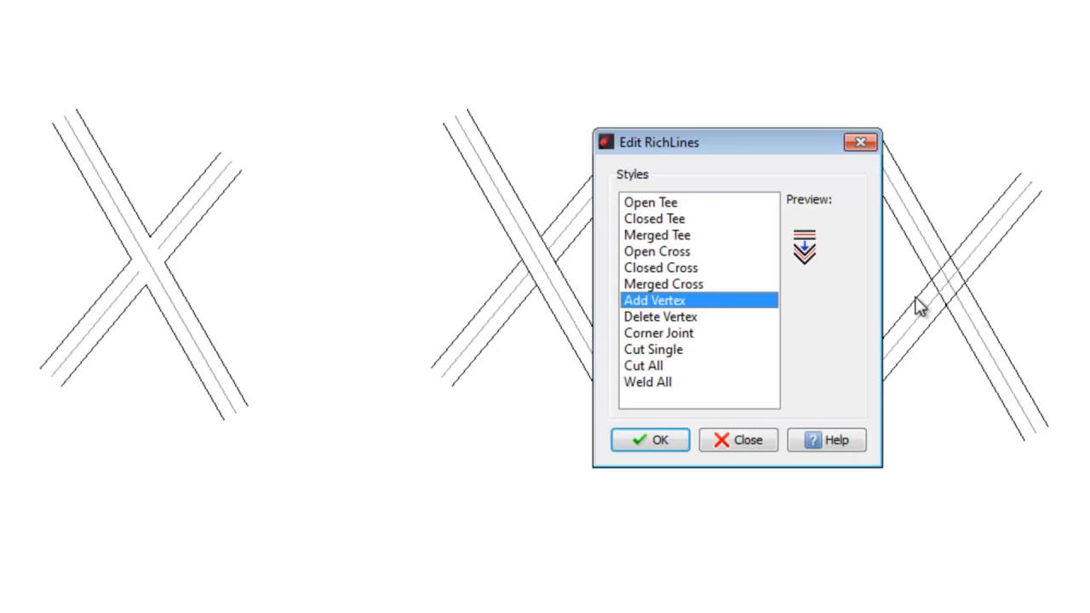
- Join the two crossing richlines with a Merged Cross intersection
left_click(663, 283)
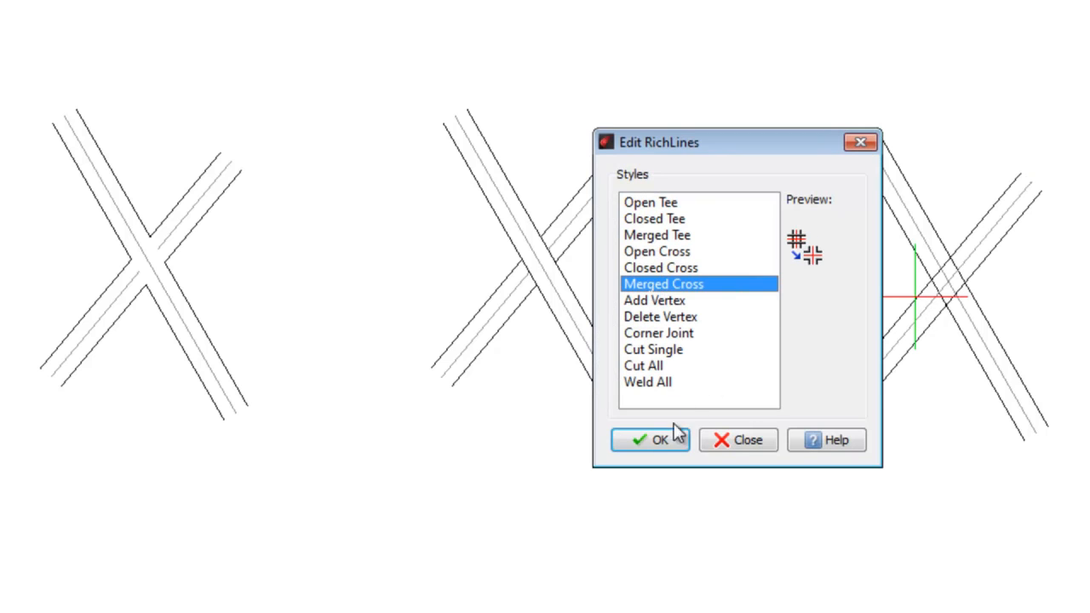
left_click(654, 300)
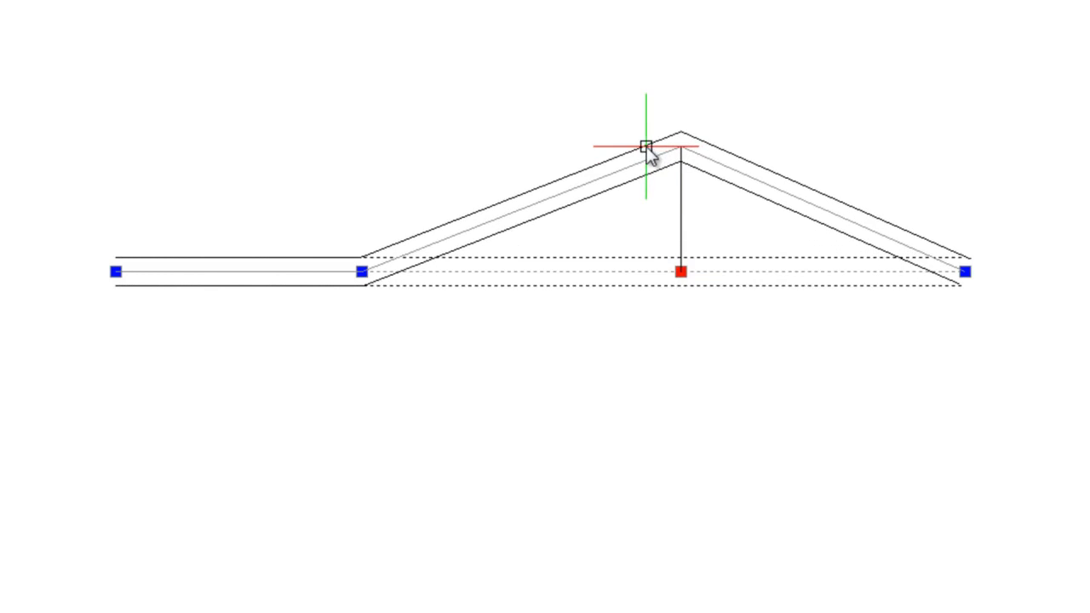
- Drag the added middle vertex upward so the straight richline forms a peak
left_click_drag(644, 143, 429, 514)
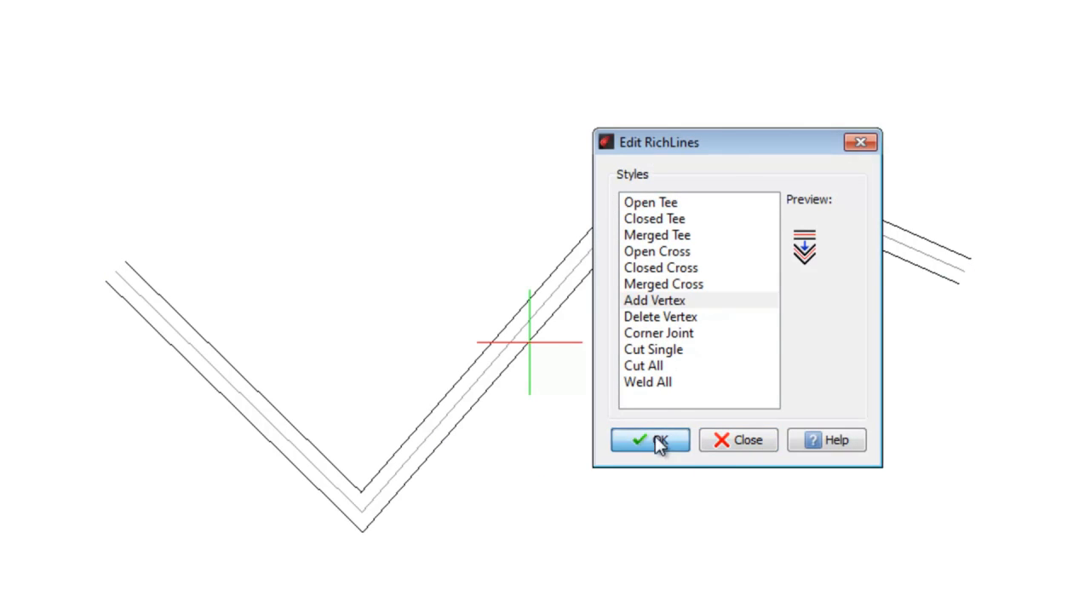
left_click(649, 440)
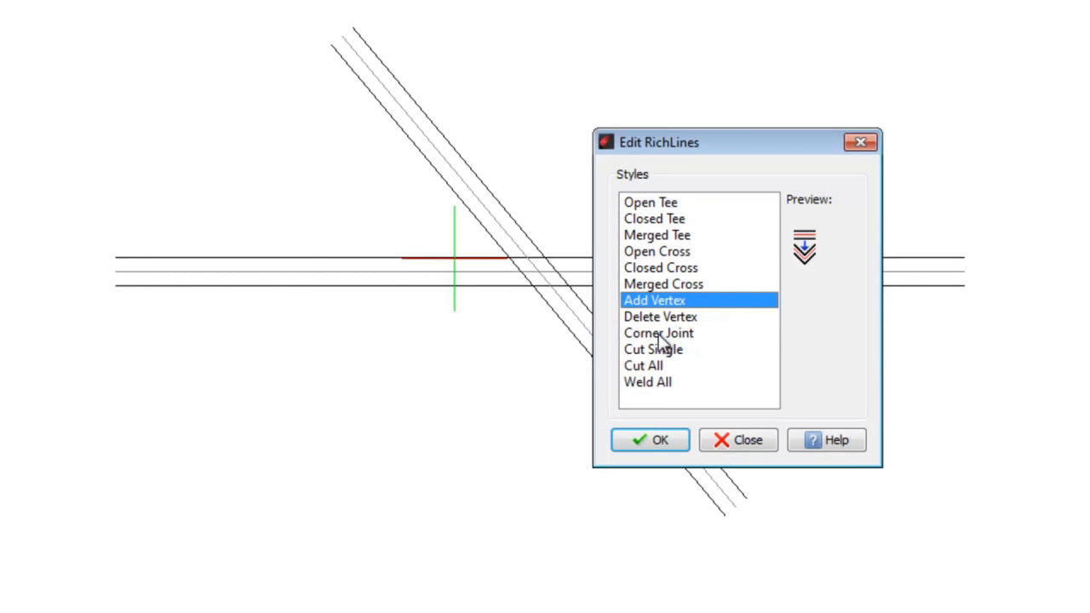
- Form a Corner Joint where the diagonal richline meets the horizontal one
left_click(658, 332)
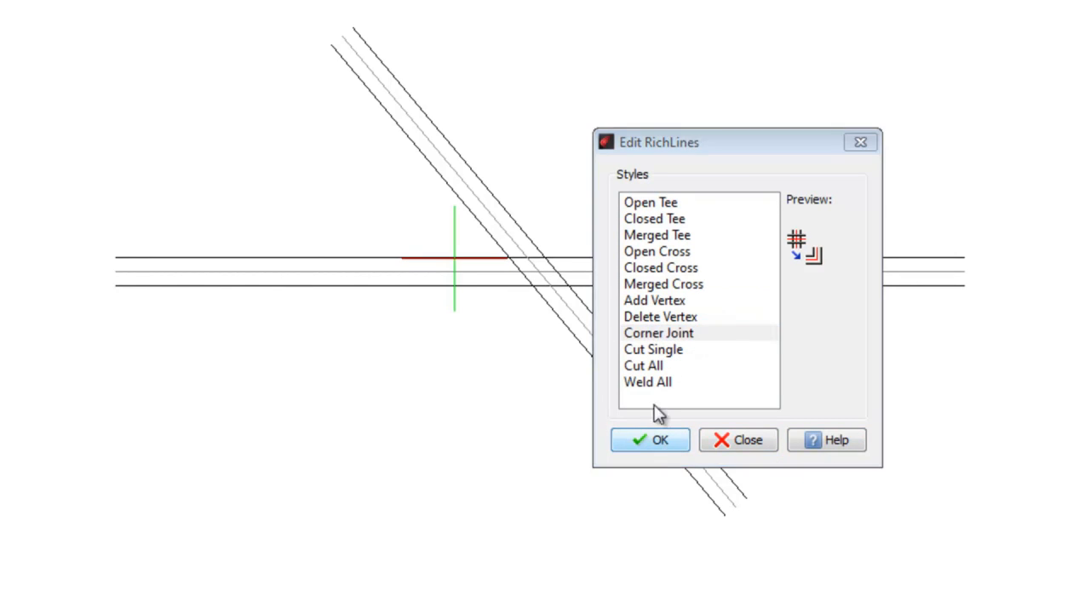
left_click(654, 300)
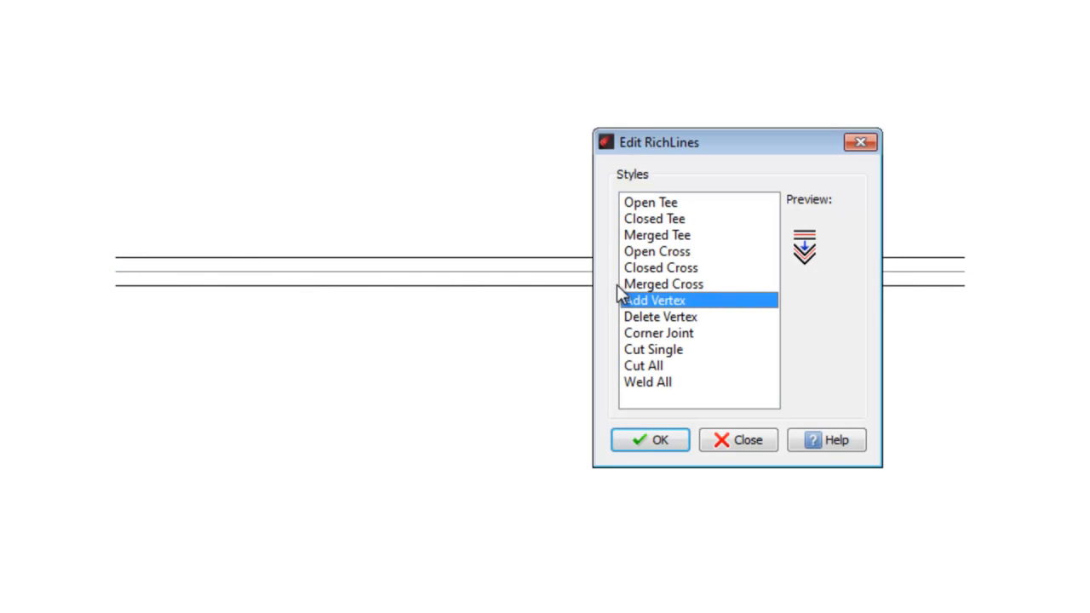
- Cut a gap through one element of the horizontal richline using Cut Single
left_click(654, 349)
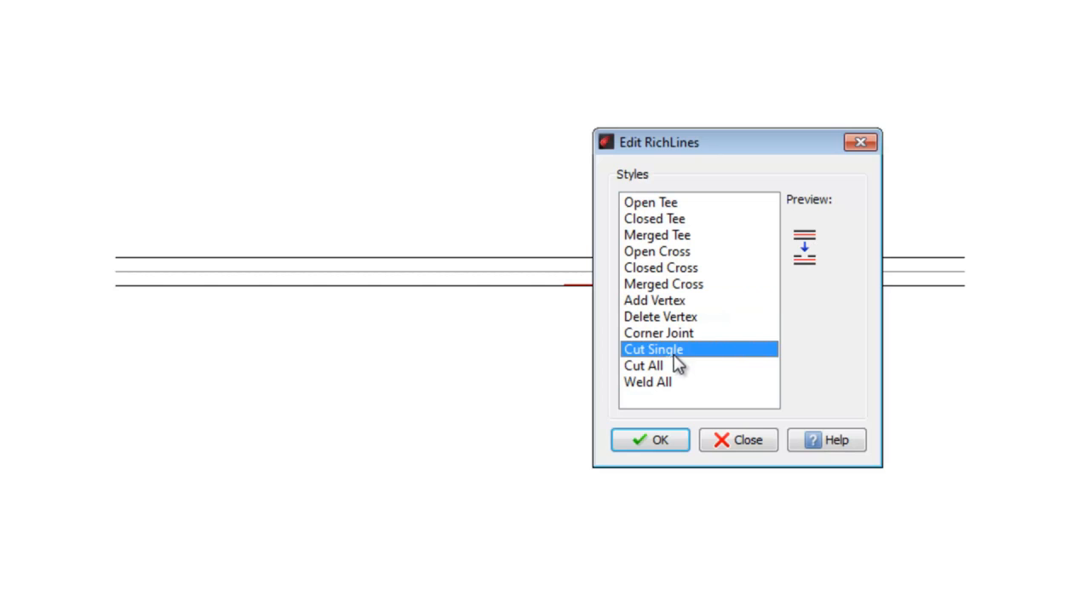
left_click(654, 300)
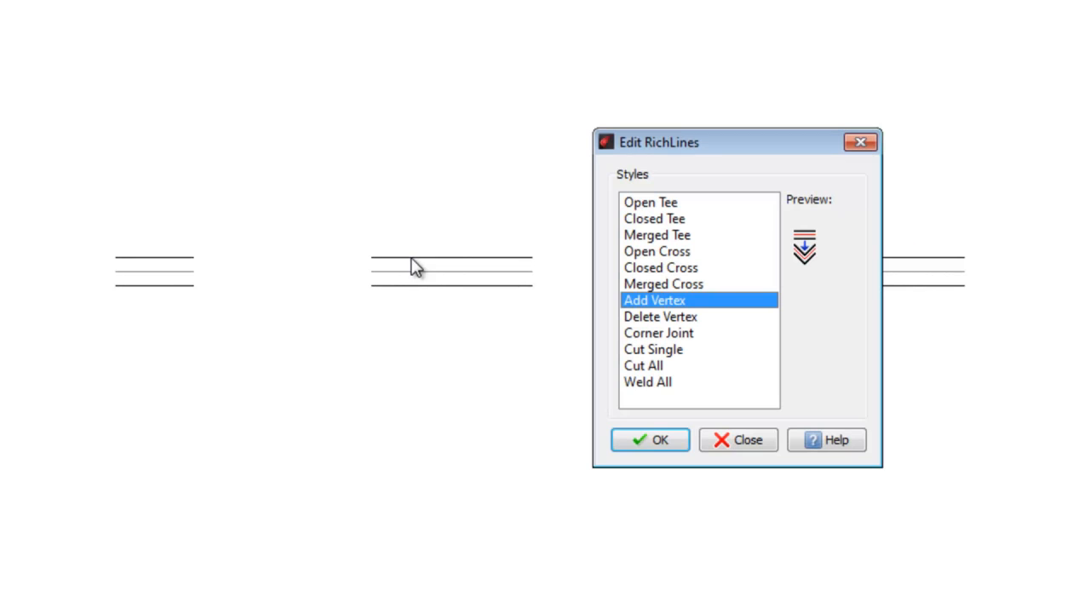
- Weld All across the cuts so every line of the horizontal richline runs unbroken
left_click(664, 381)
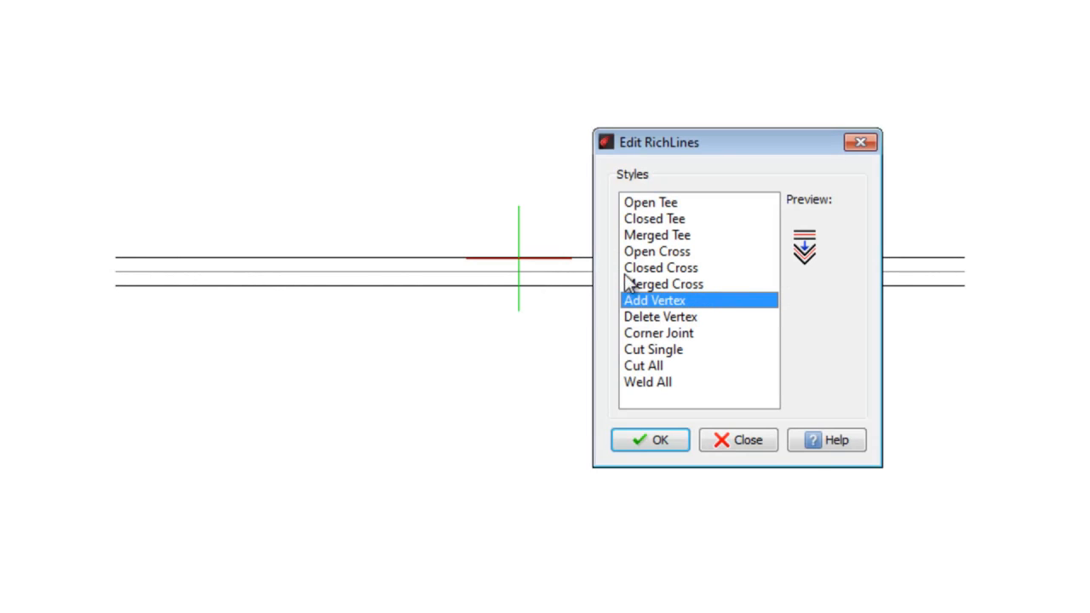
mouse_move(674, 390)
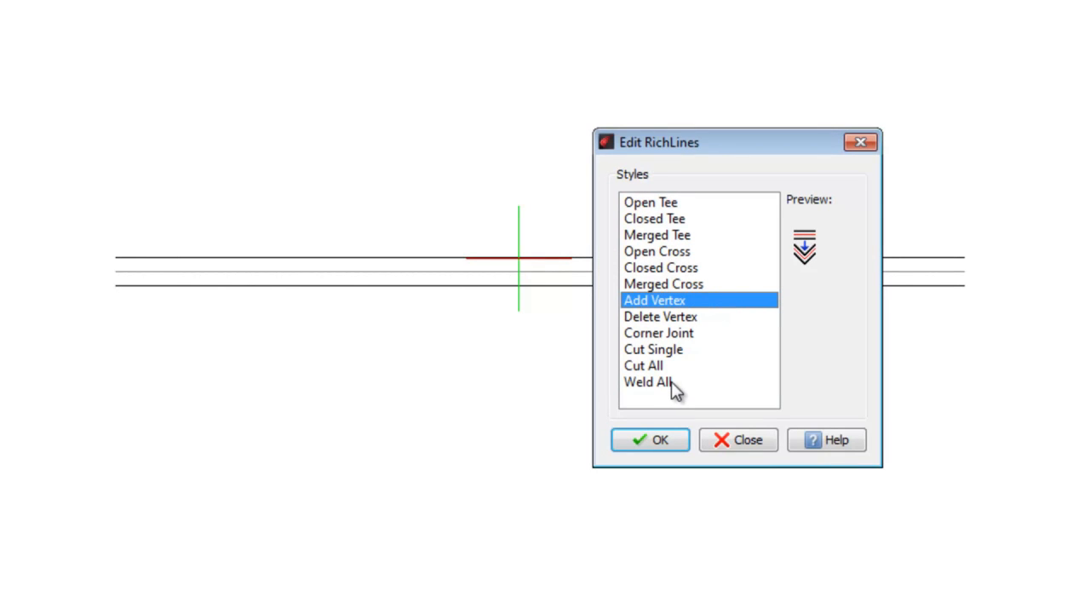
mouse_move(666, 385)
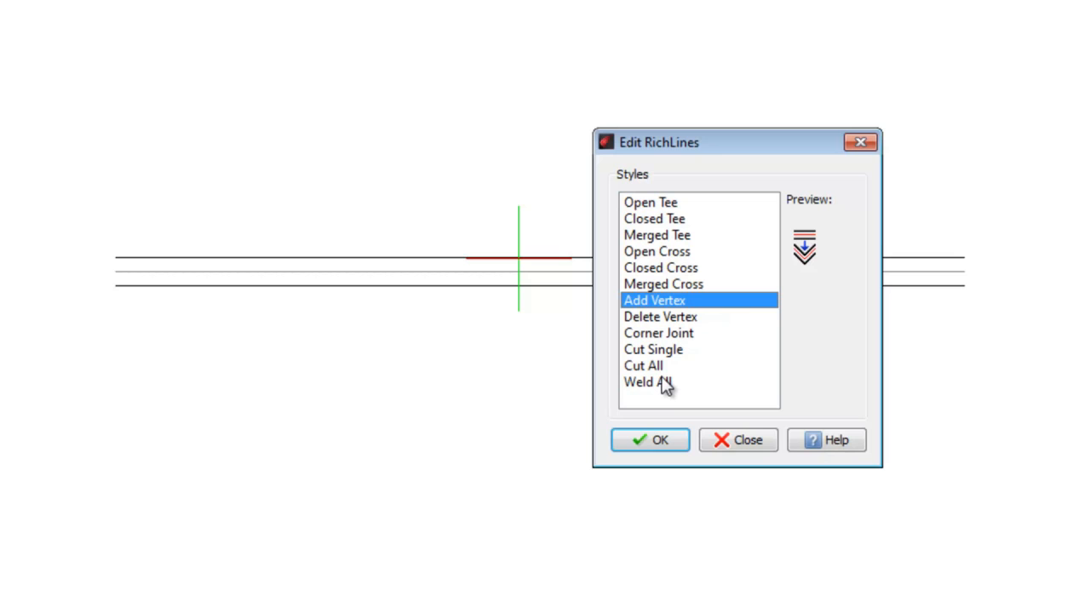